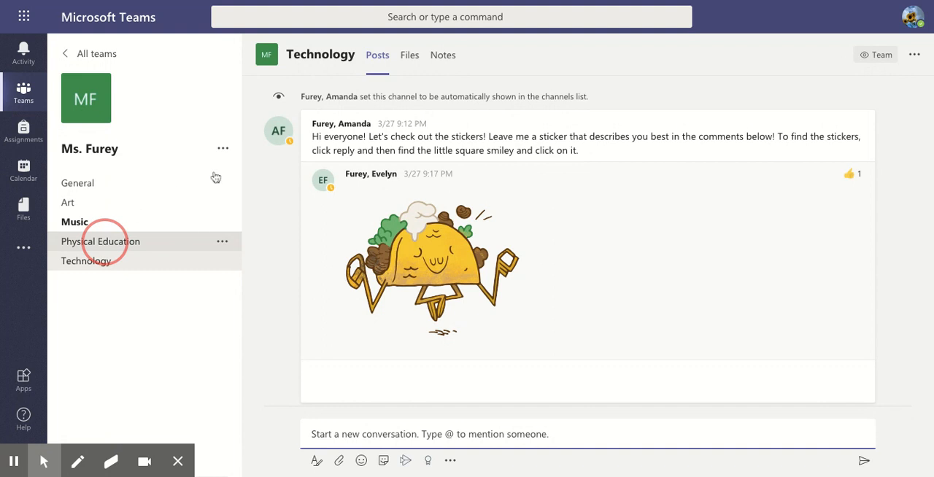
- Show the Physical Education channel's posts in the Ms. Furey team, after a glance at Technology
{"action": "left_click", "coordinate": [101, 242]}
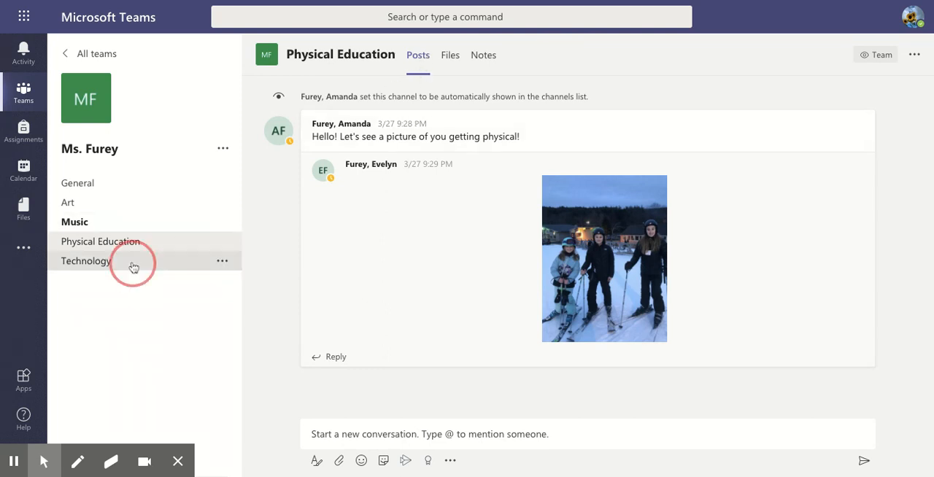
{"action": "left_click", "coordinate": [84, 260]}
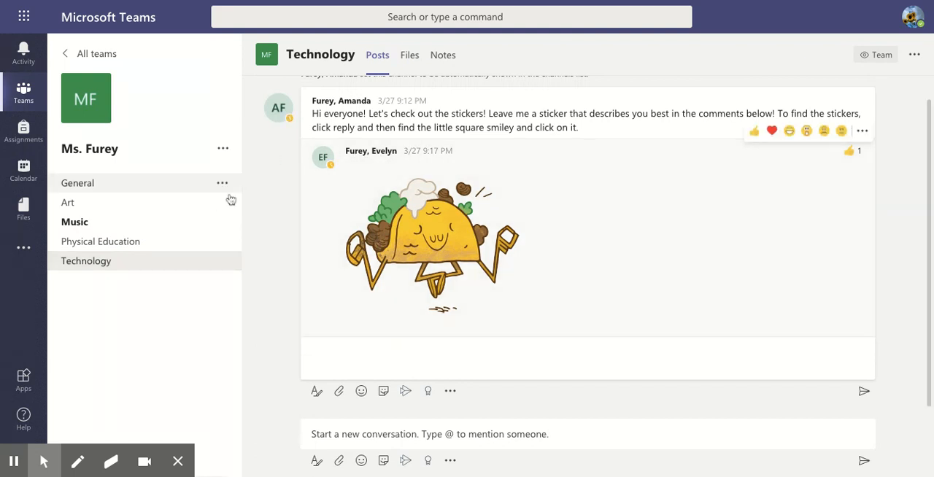
{"action": "mouse_move", "coordinate": [99, 242]}
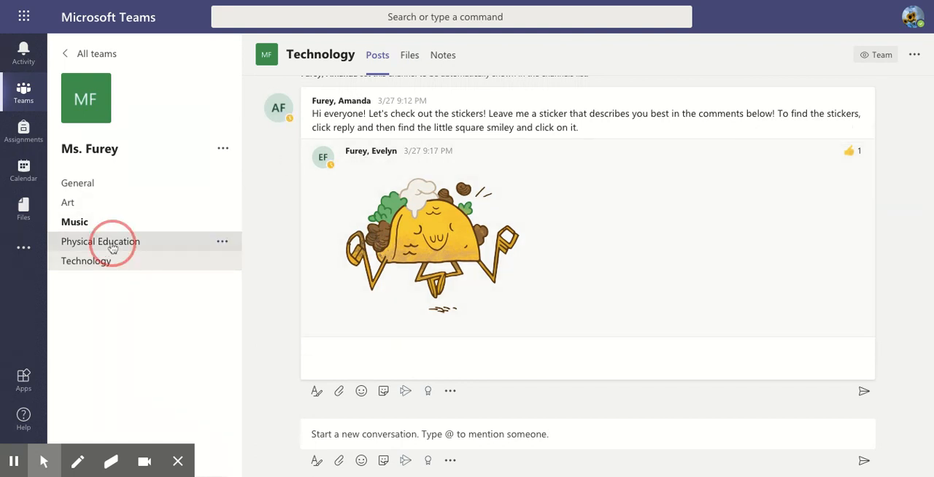
{"action": "left_click", "coordinate": [99, 241]}
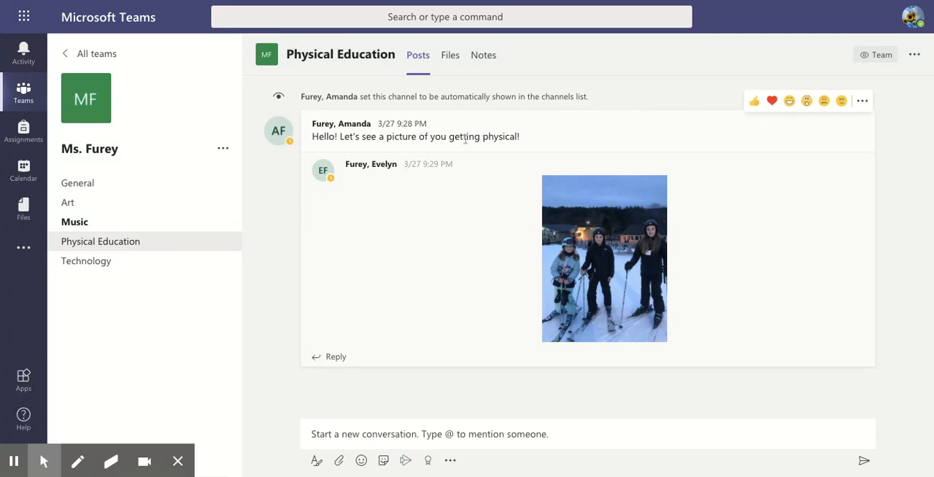
{"action": "mouse_move", "coordinate": [303, 314]}
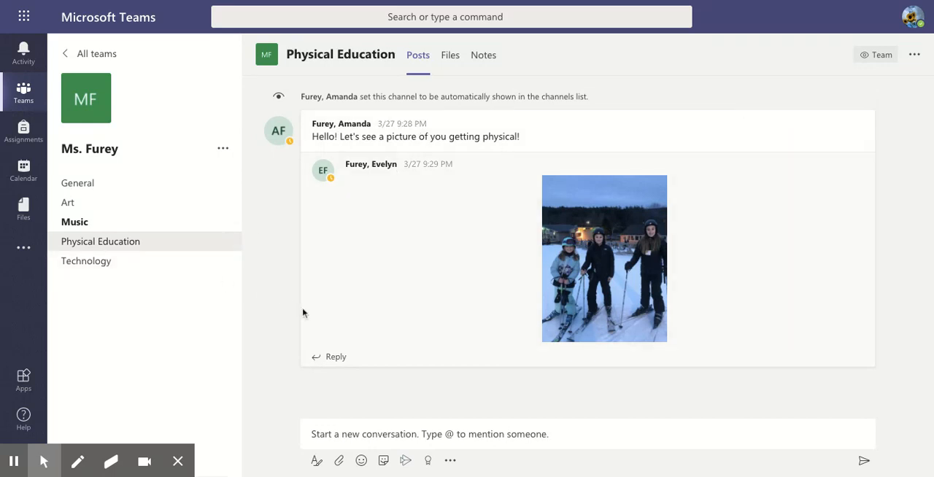
{"action": "mouse_move", "coordinate": [342, 350]}
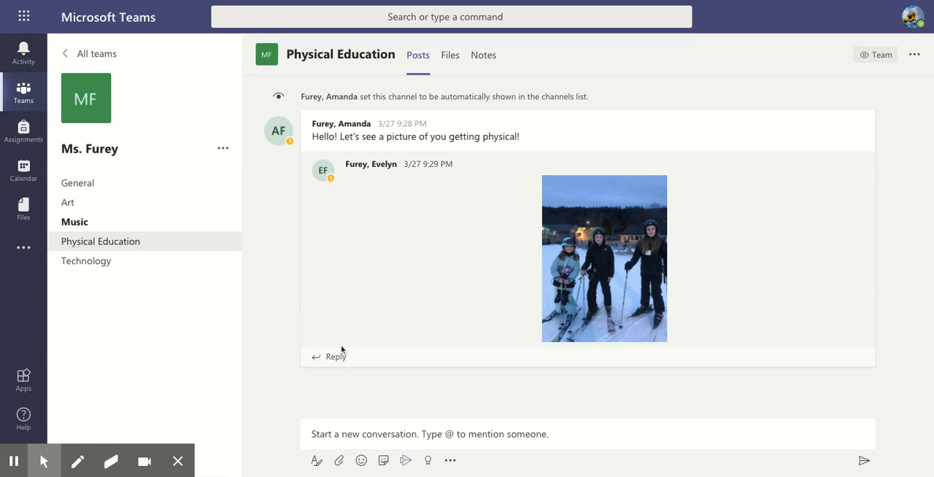
{"action": "mouse_move", "coordinate": [333, 357]}
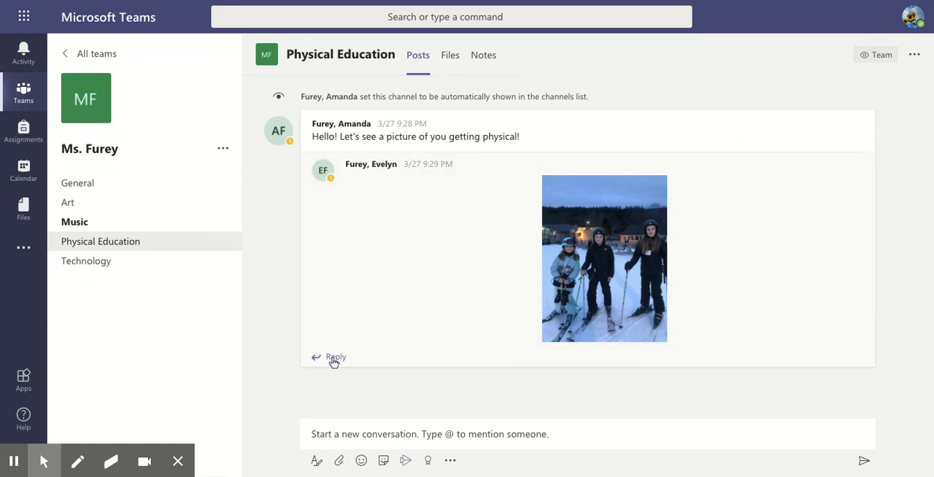
{"action": "mouse_move", "coordinate": [344, 248]}
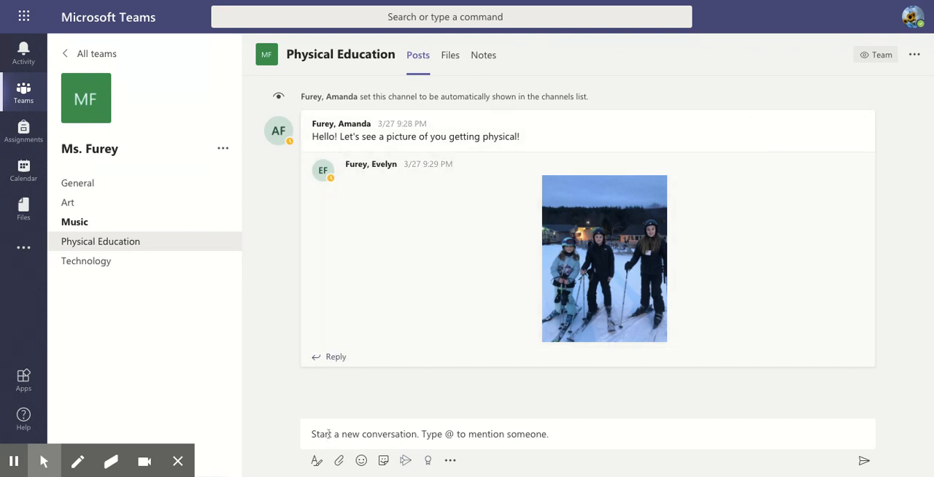
{"action": "mouse_move", "coordinate": [336, 358]}
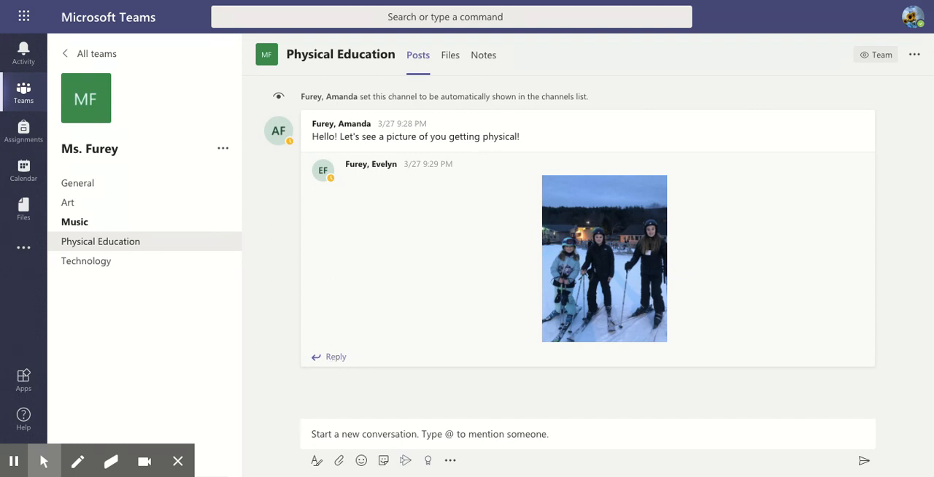
- Draft a reply under the Physical Education post reading 'Hello Ms. Furey!'
{"action": "left_click", "coordinate": [336, 356]}
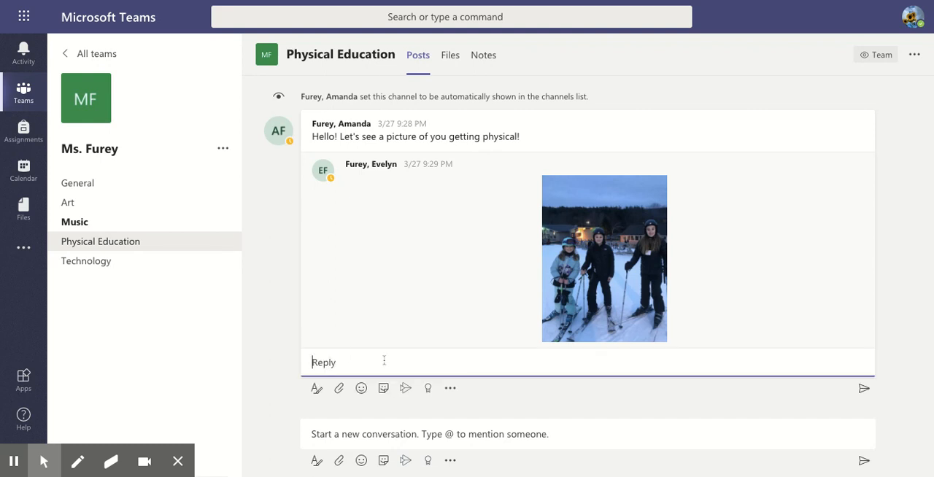
{"action": "type", "text": "Hell"}
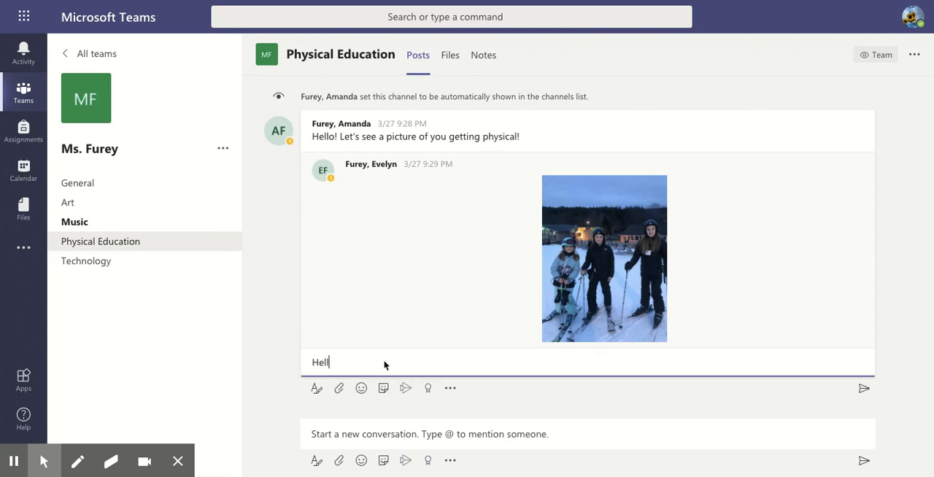
{"action": "type", "text": "o Ms. Furey"}
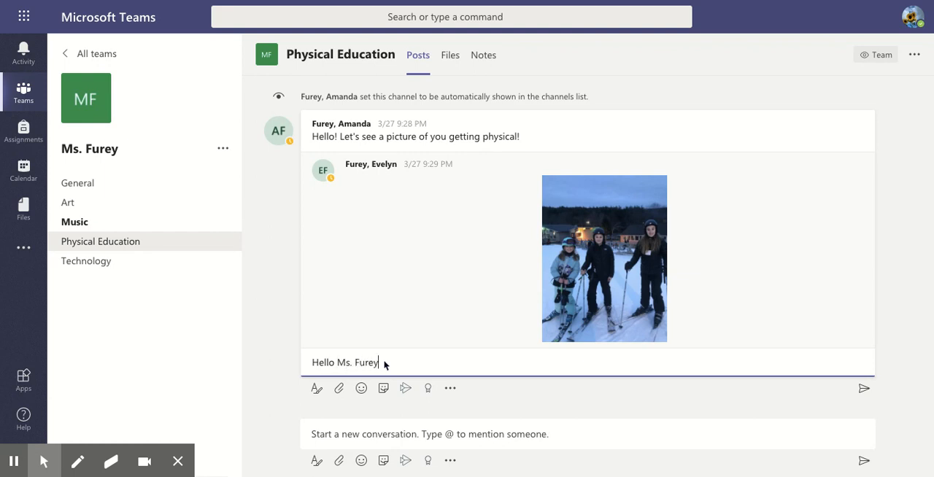
{"action": "type", "text": "!"}
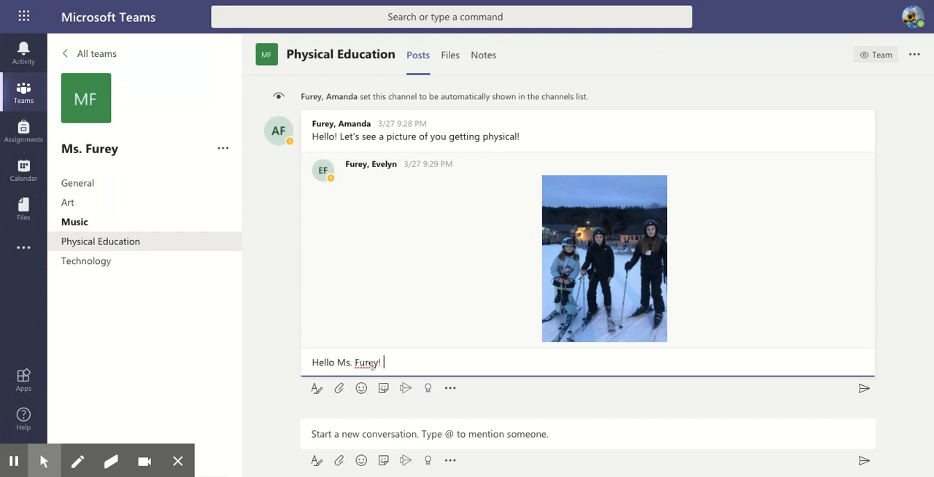
{"action": "mouse_move", "coordinate": [315, 388]}
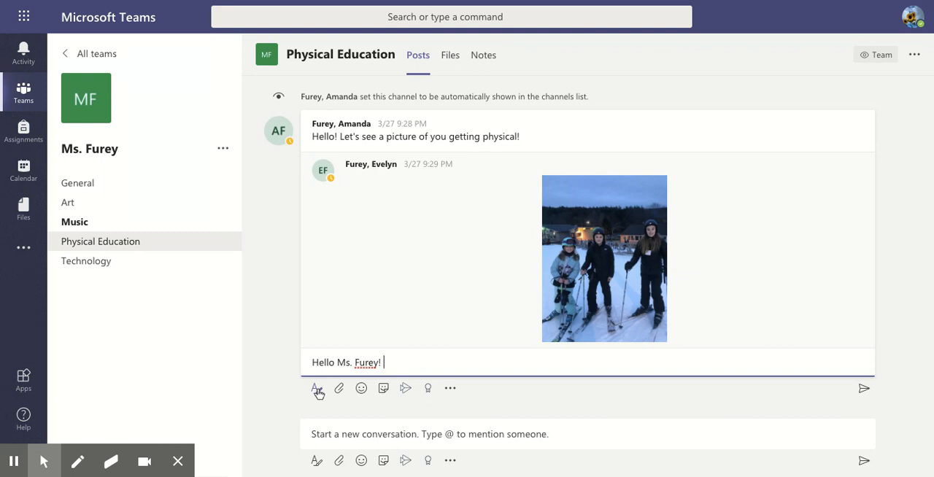
{"action": "mouse_move", "coordinate": [339, 388]}
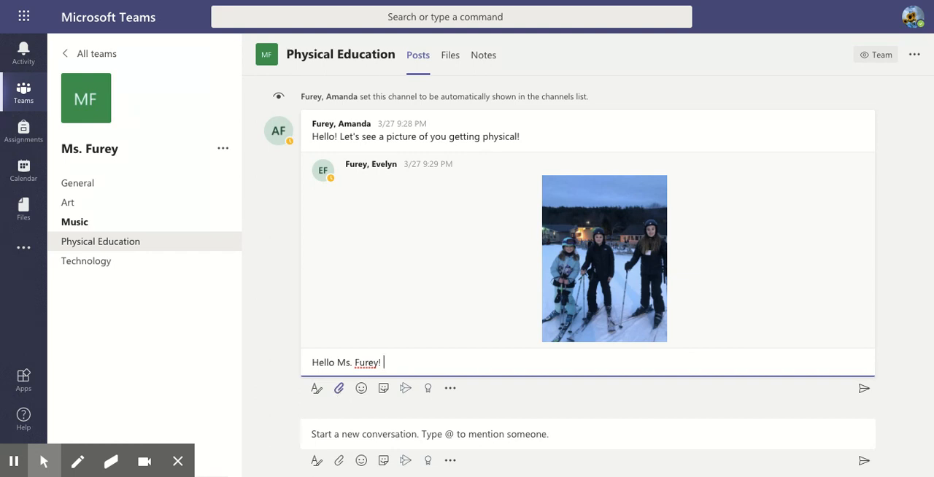
{"action": "mouse_move", "coordinate": [340, 388]}
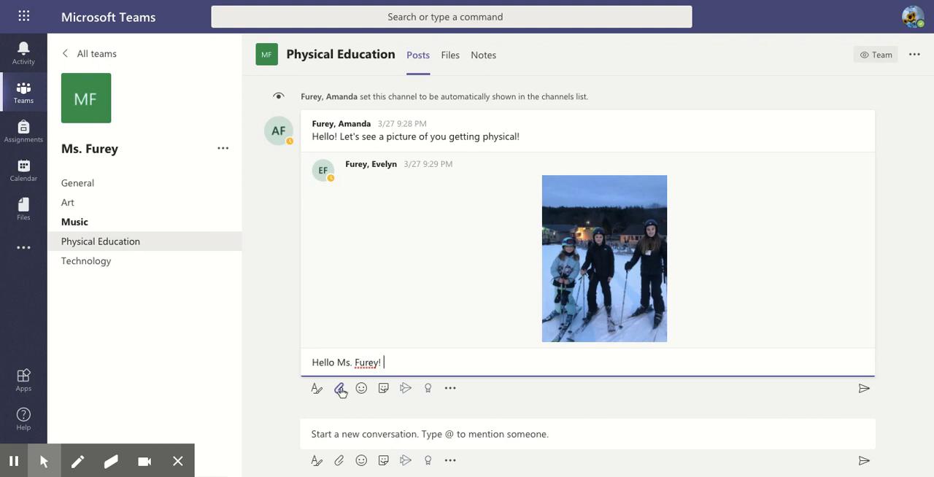
{"action": "left_click", "coordinate": [339, 389]}
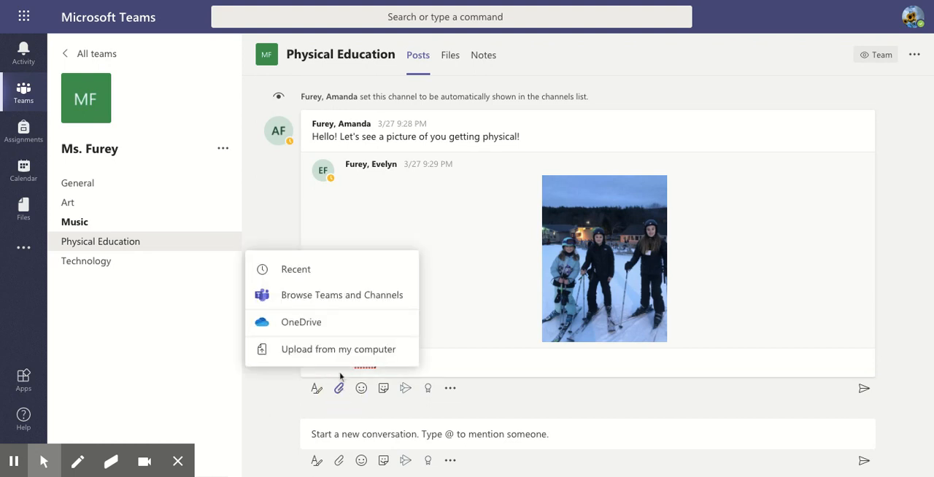
{"action": "mouse_move", "coordinate": [327, 351]}
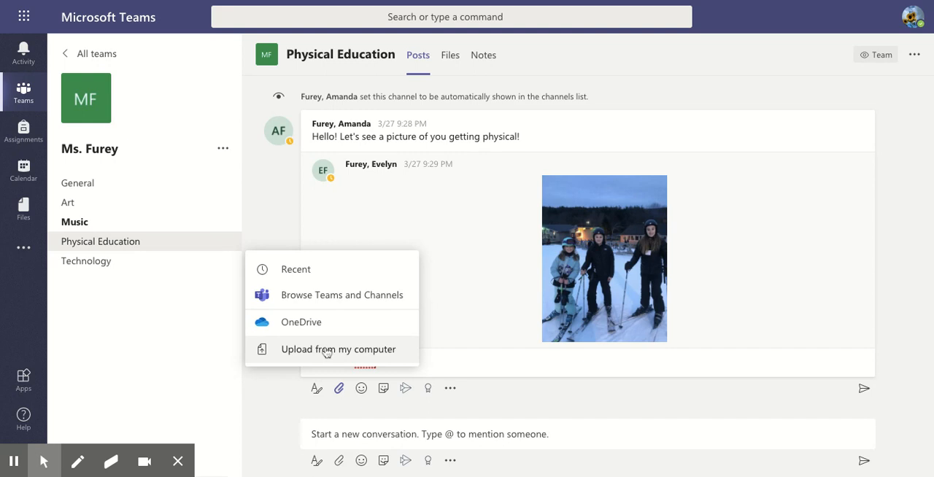
{"action": "mouse_move", "coordinate": [333, 354]}
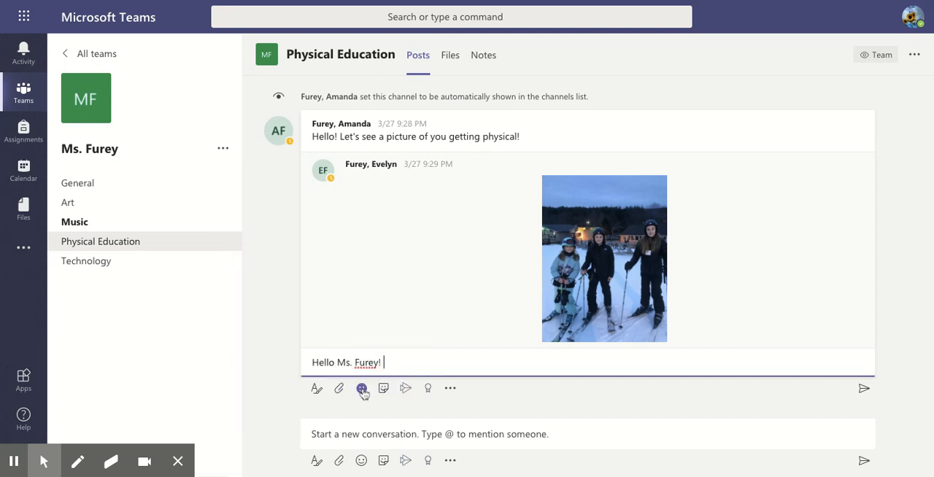
- Insert the flexed-biceps emoji after 'Hello Ms. Furey!' in the reply draft
{"action": "left_click", "coordinate": [362, 388]}
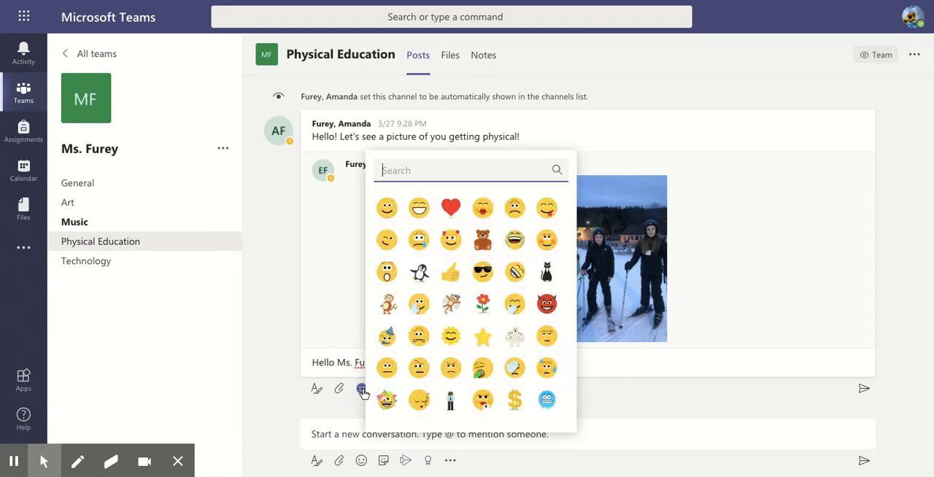
{"action": "scroll", "scroll_direction": "down", "scroll_amount": 3}
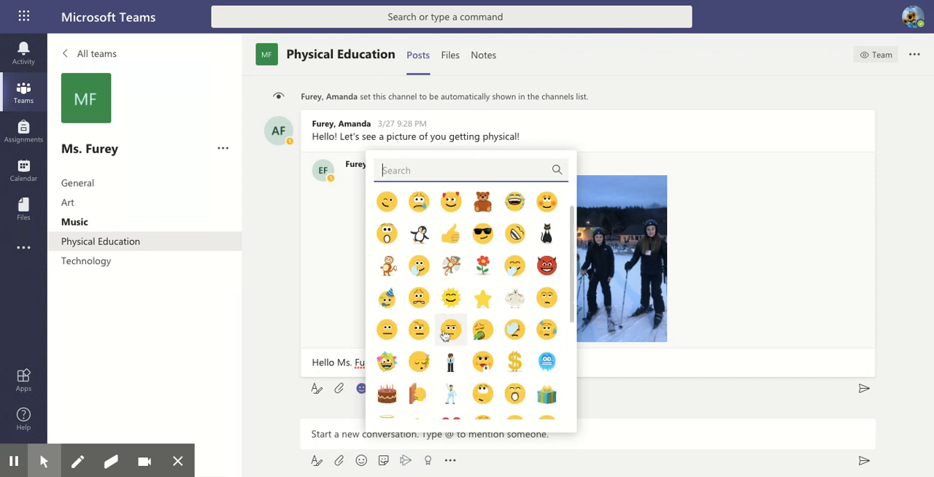
{"action": "scroll", "scroll_direction": "down", "scroll_amount": 3}
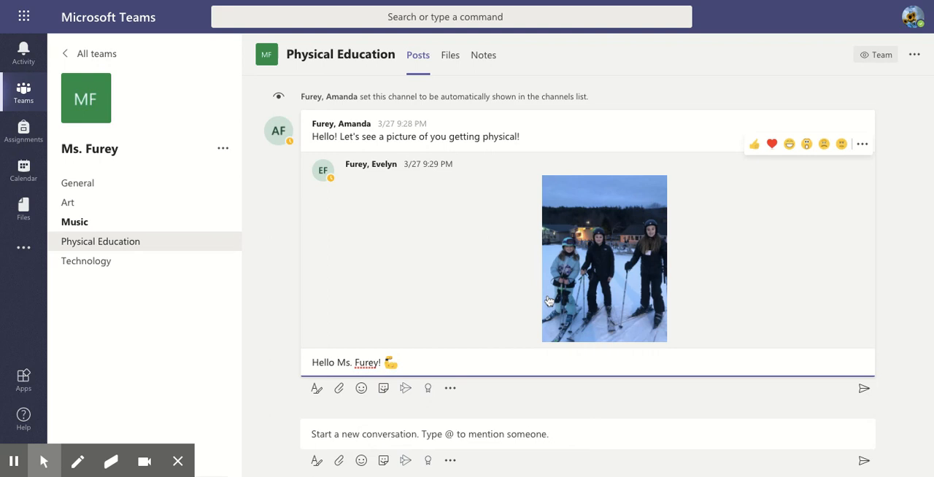
{"action": "left_click", "coordinate": [382, 388]}
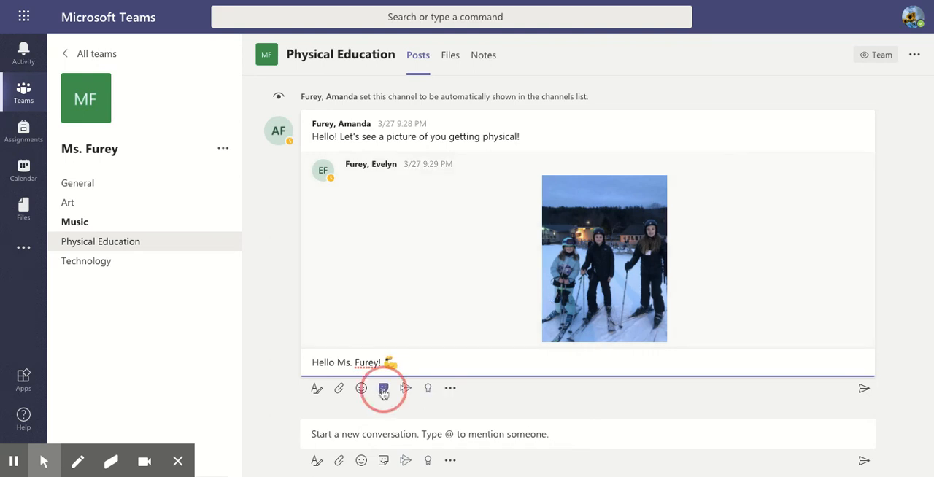
- Add the cheering green crayon sticker from Popular stickers below the greeting
{"action": "left_click", "coordinate": [382, 388]}
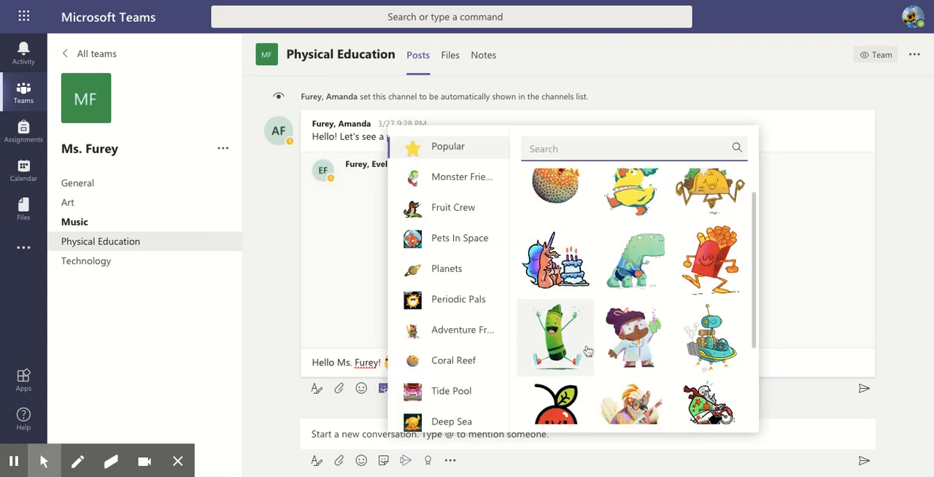
{"action": "scroll", "scroll_direction": "down", "scroll_amount": 3}
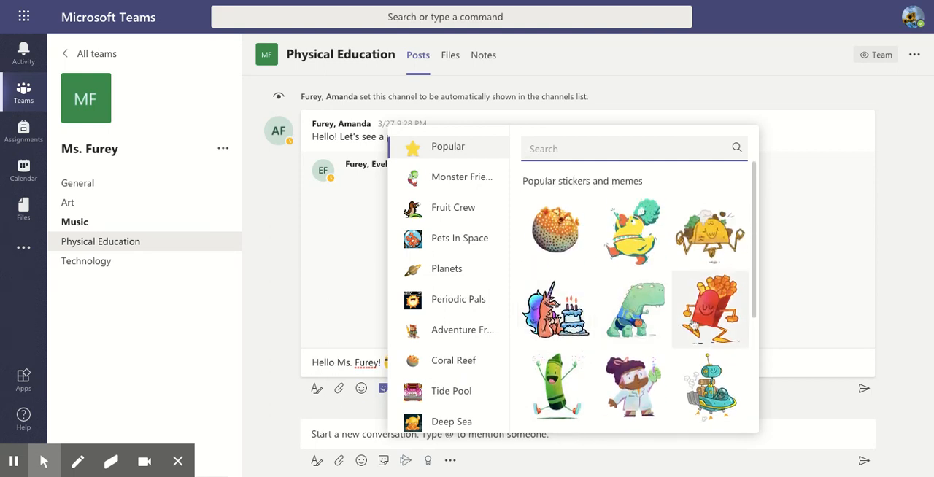
{"action": "scroll", "scroll_direction": "down", "scroll_amount": 3}
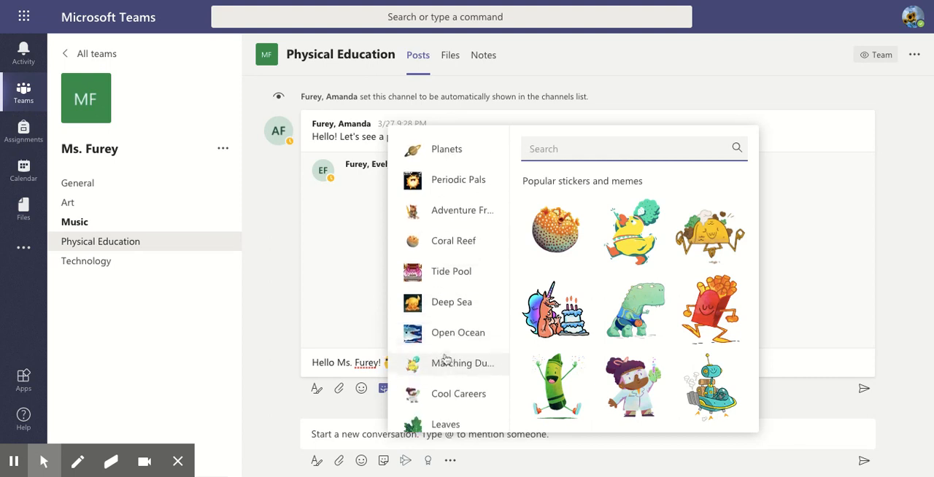
{"action": "scroll", "scroll_direction": "down", "scroll_amount": 3}
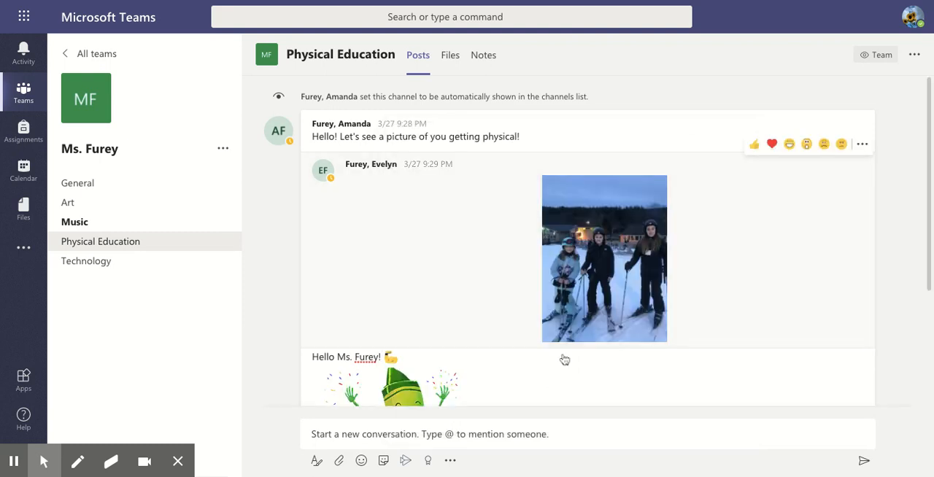
- Scroll down to review the full reply draft with the crayon sticker before sending
{"action": "scroll", "scroll_direction": "down", "scroll_amount": 3}
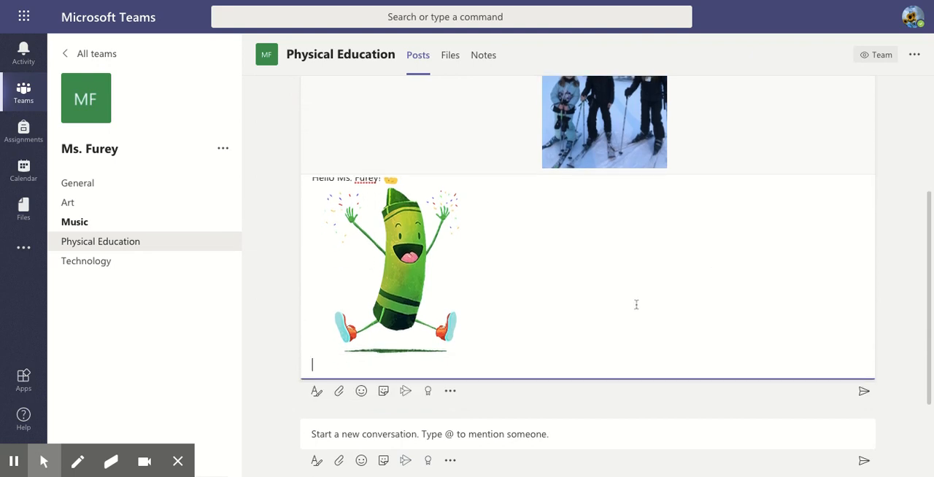
{"action": "mouse_move", "coordinate": [552, 333]}
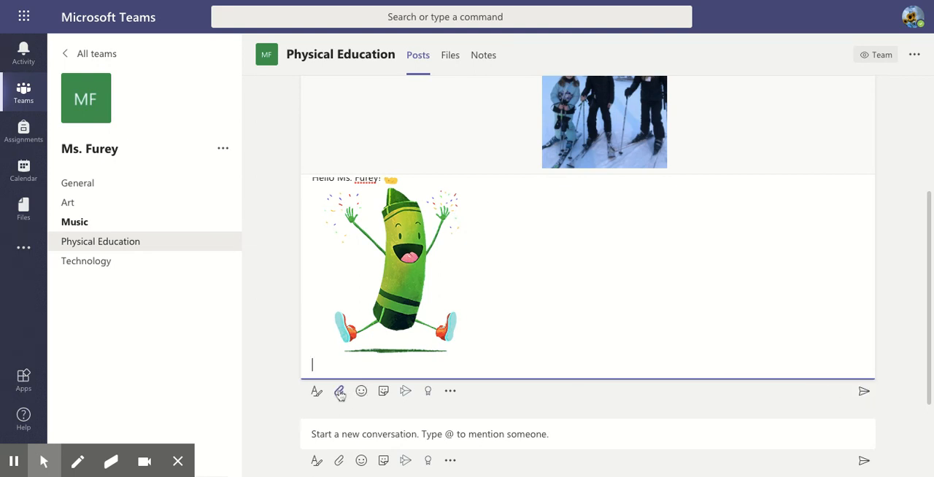
{"action": "mouse_move", "coordinate": [431, 291]}
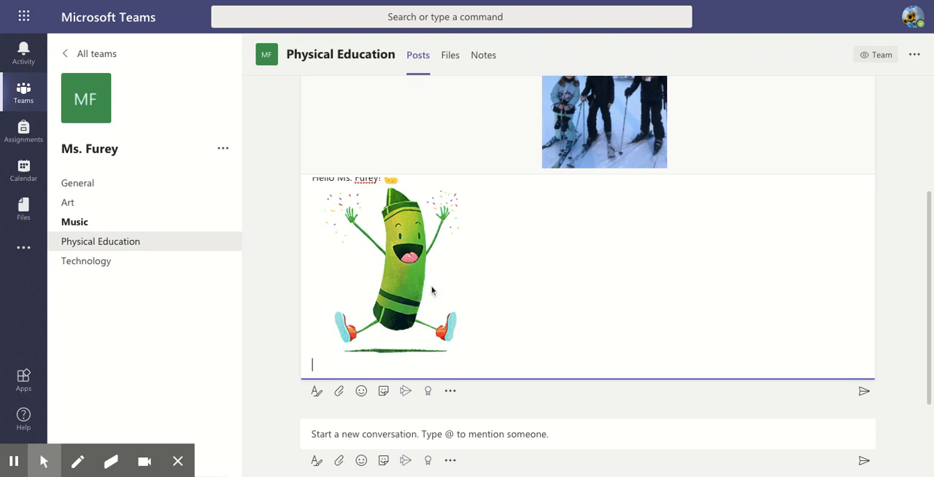
{"action": "mouse_move", "coordinate": [533, 295]}
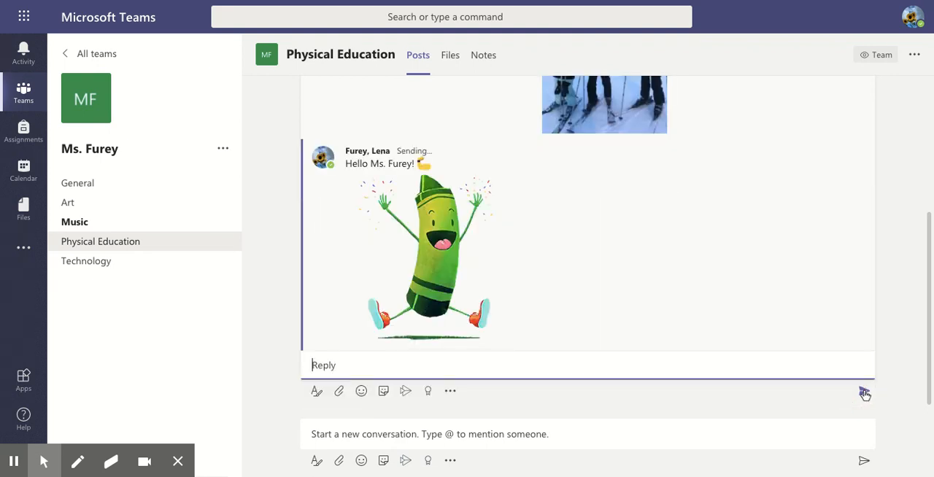
{"action": "left_click", "coordinate": [864, 394]}
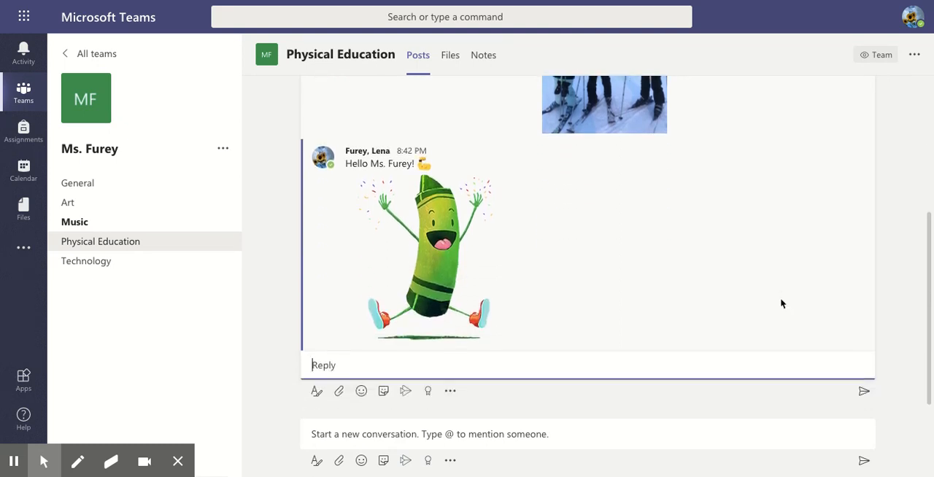
{"action": "mouse_move", "coordinate": [441, 219]}
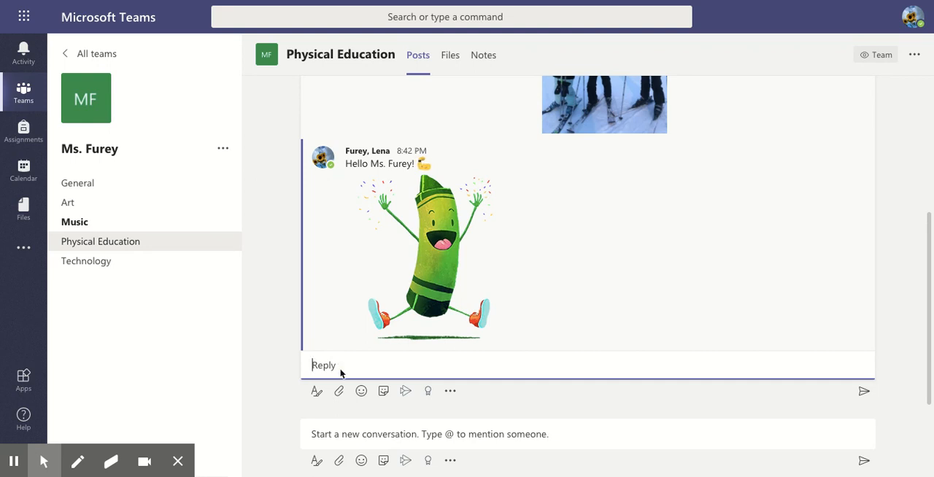
{"action": "mouse_move", "coordinate": [357, 356]}
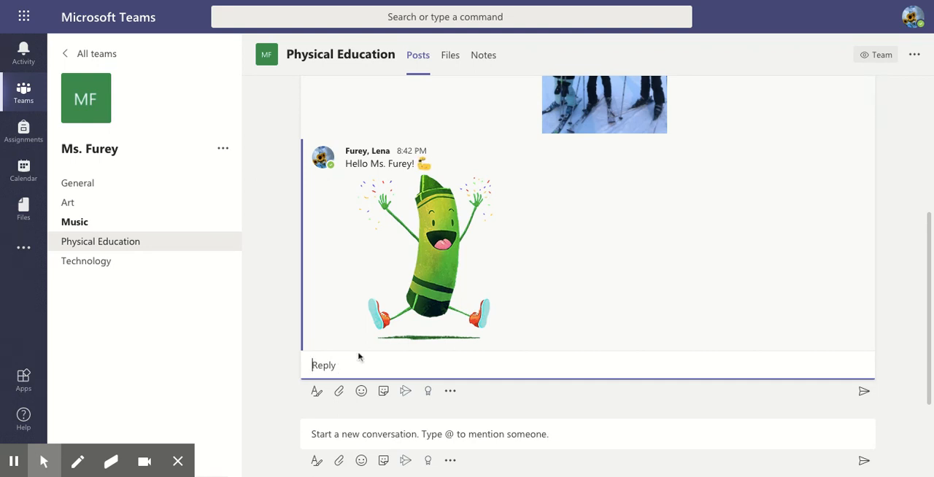
{"action": "mouse_move", "coordinate": [391, 187]}
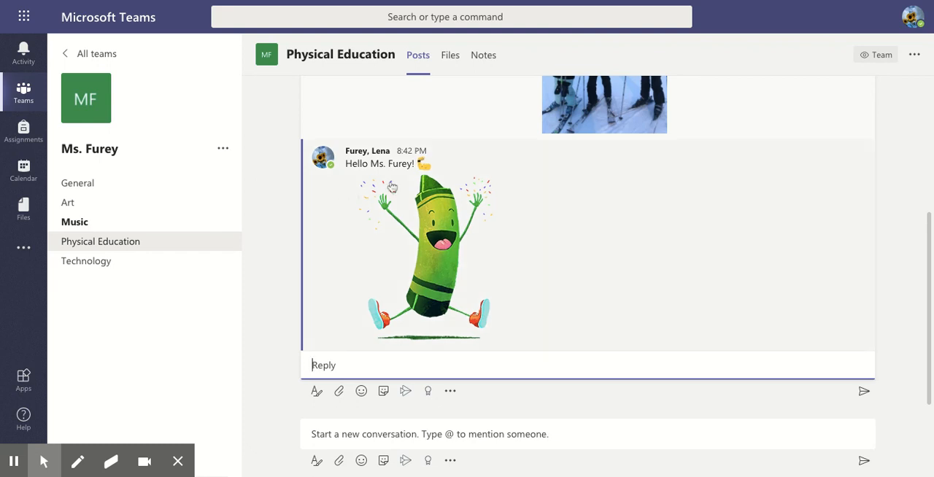